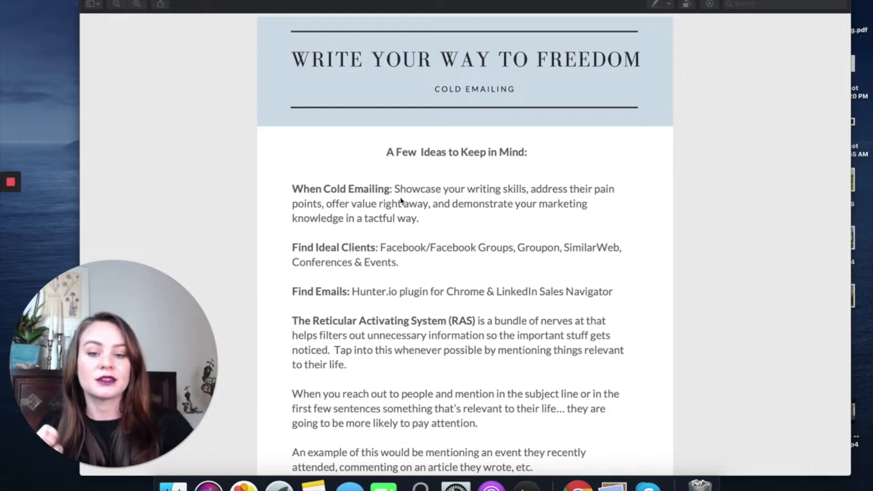
mouse_move(535, 194)
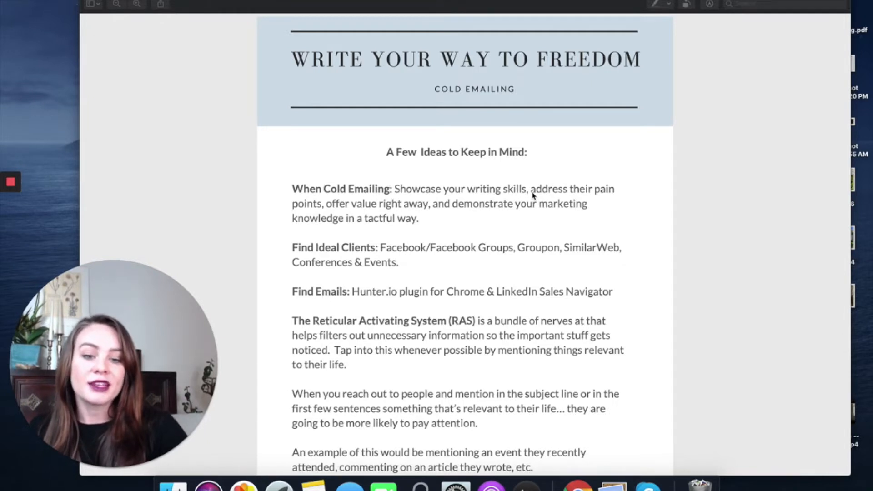
mouse_move(376, 224)
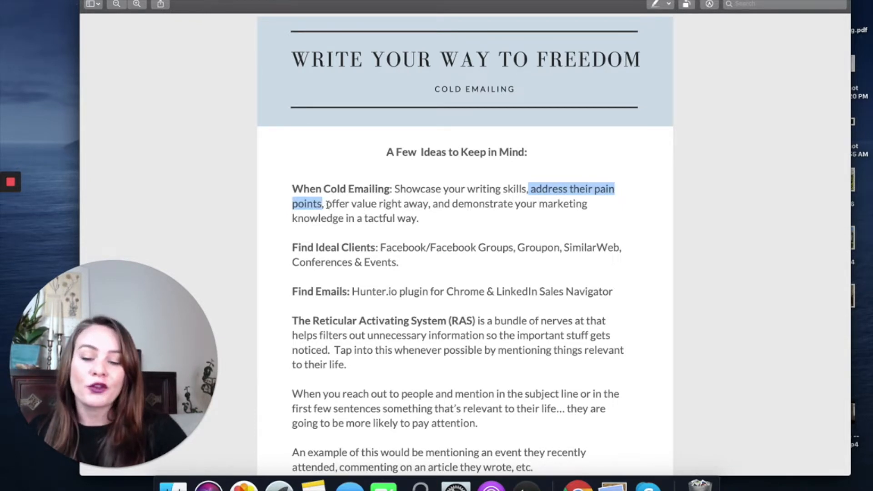
Deselect, then select the Find Ideal Clients sources from Facebook Groups through Conferences & Events.
click(427, 203)
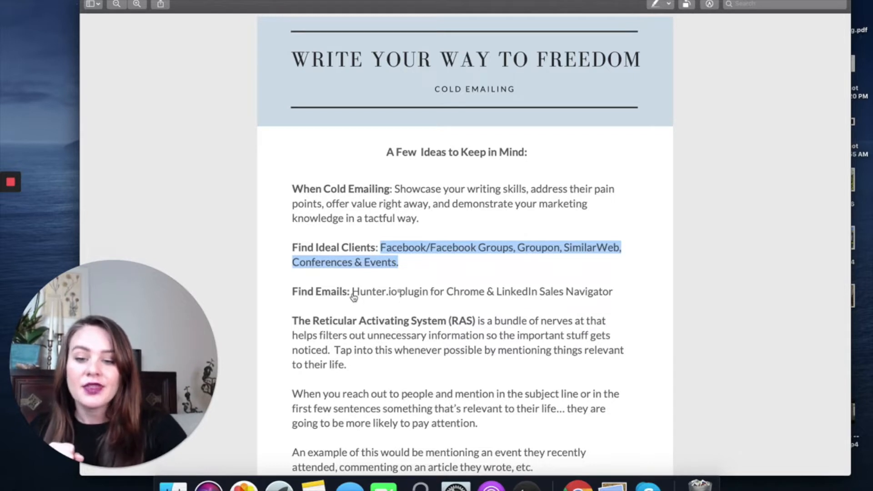
Scroll down to the bottom of page one, ending at the Reciprocity paragraph.
scroll(down, 3)
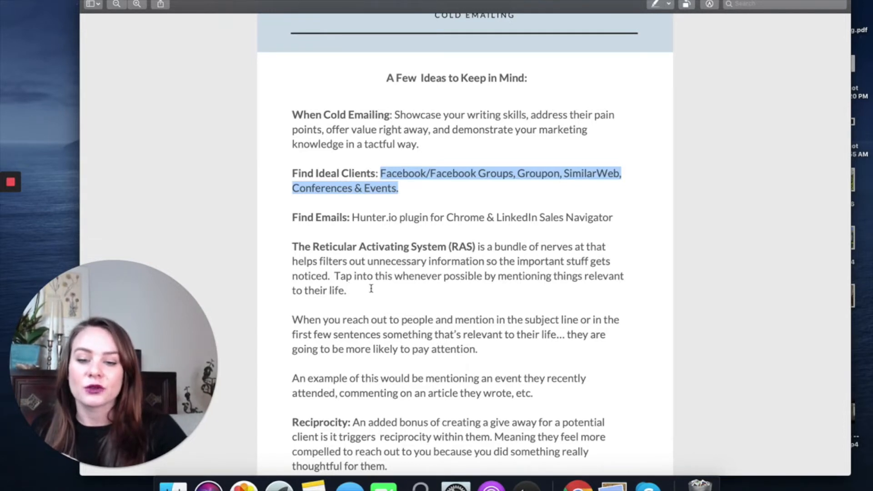
scroll(down, 3)
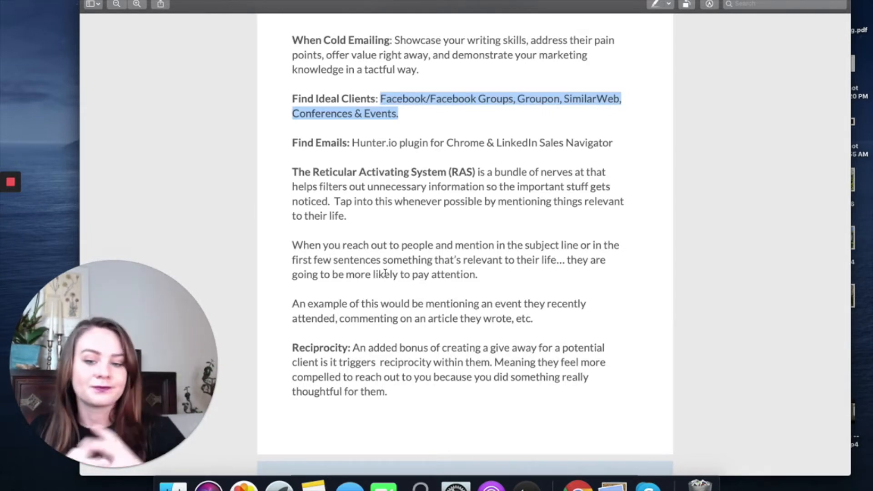
Scroll to the 'Elements of an effective cold email' page, from Personalization to Have a clear CTA.
scroll(down, 3)
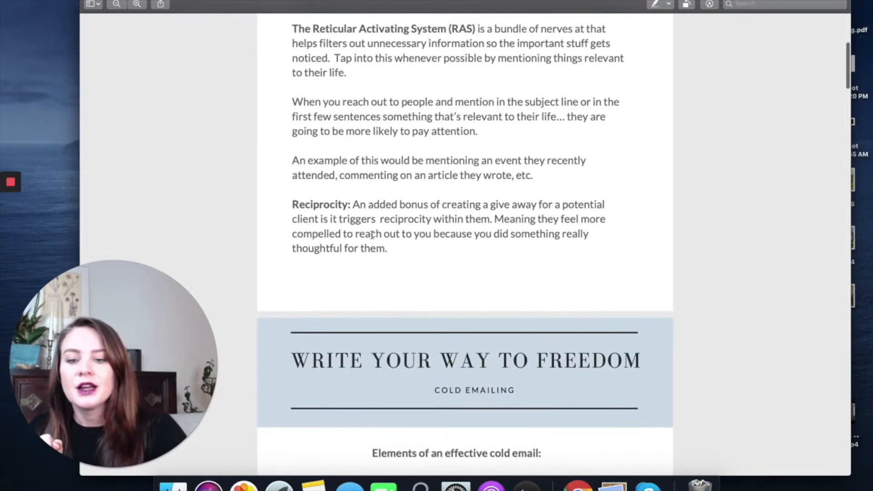
scroll(down, 3)
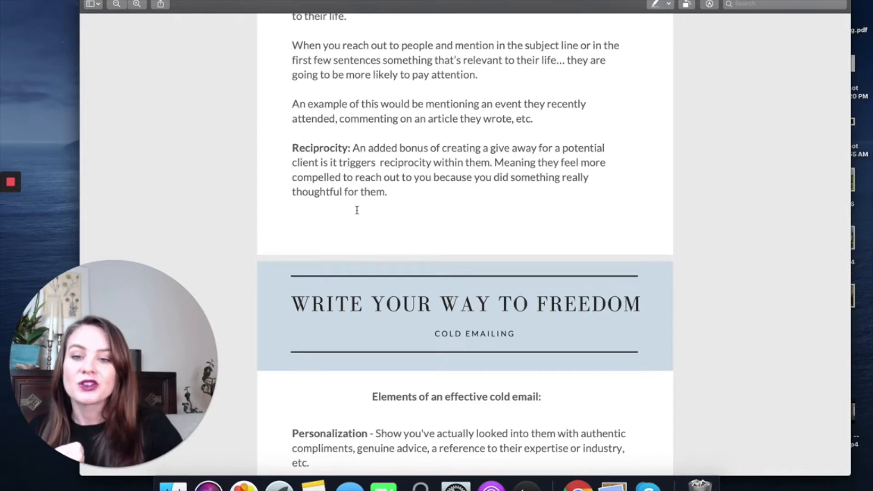
scroll(down, 3)
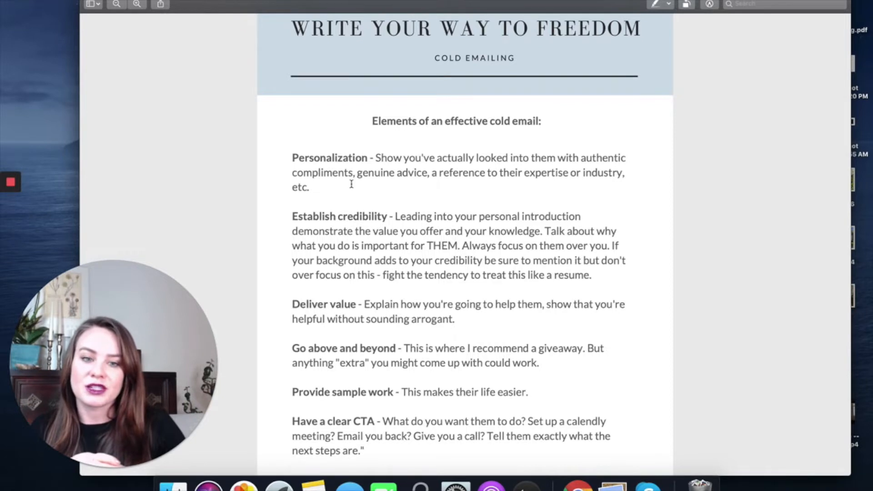
Scroll past the Elements list to the 'Who is your ideal client? Aim high!' heading.
scroll(down, 3)
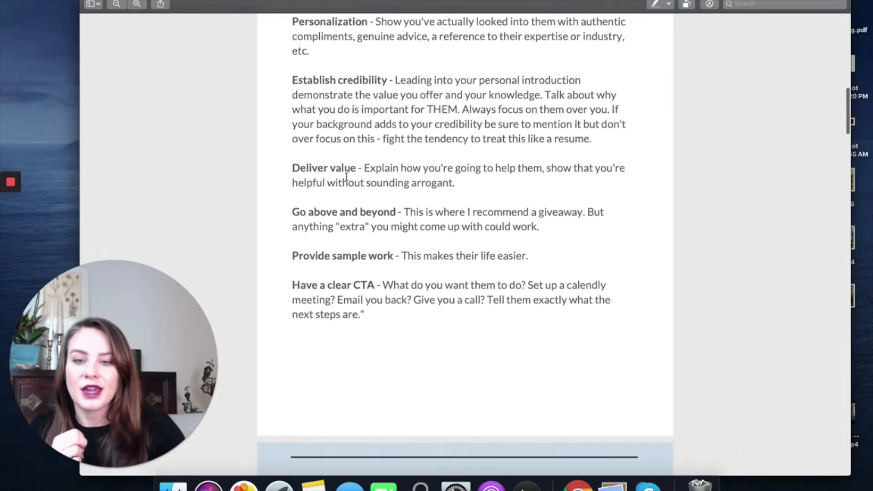
scroll(up, 3)
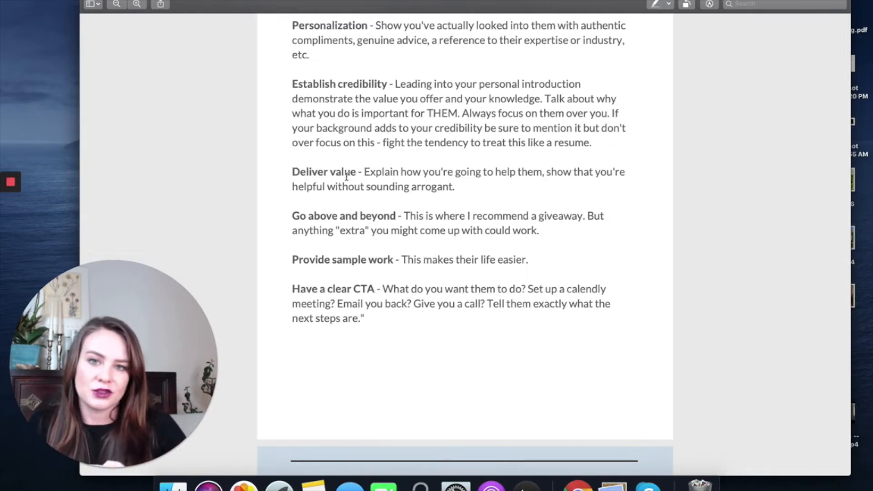
scroll(down, 3)
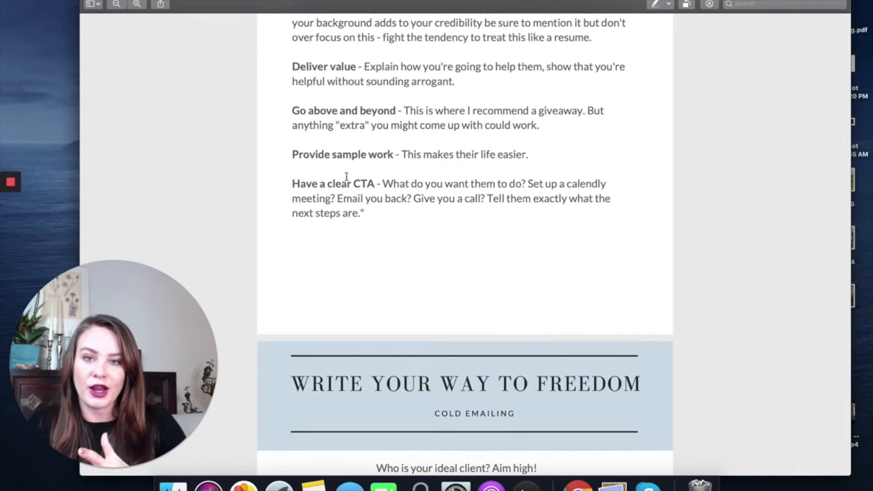
scroll(down, 3)
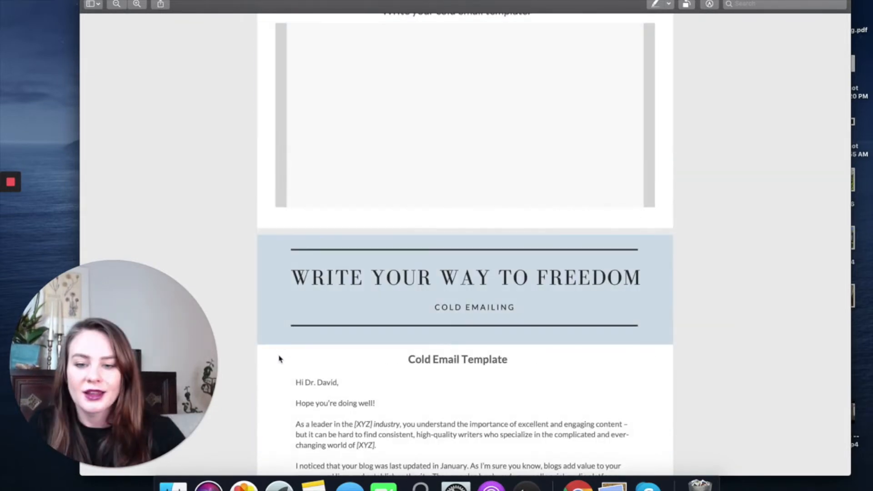
scroll(down, 3)
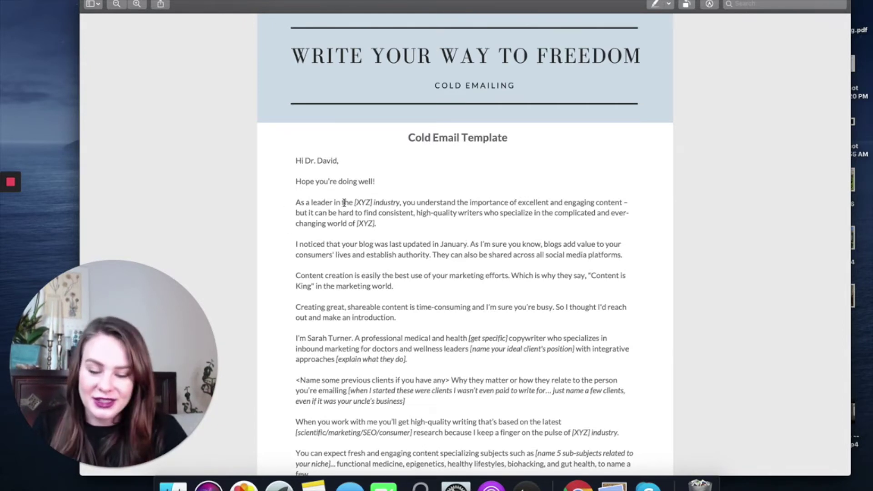
mouse_move(401, 186)
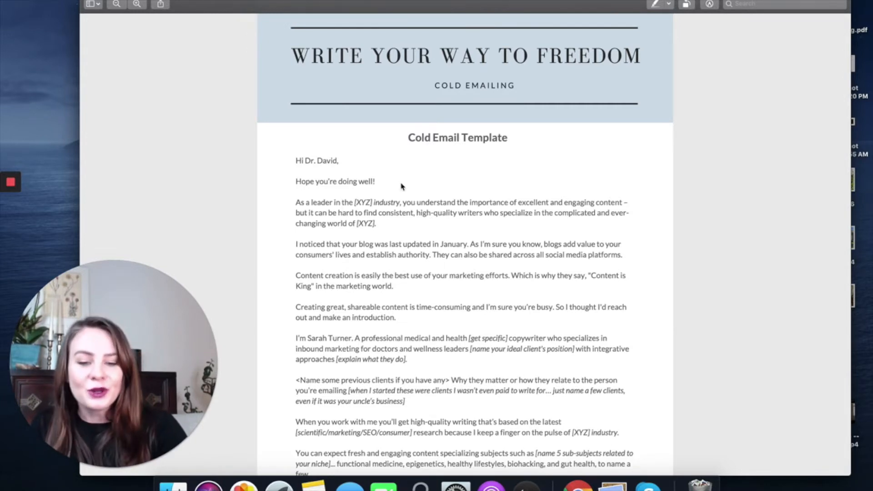
mouse_move(328, 238)
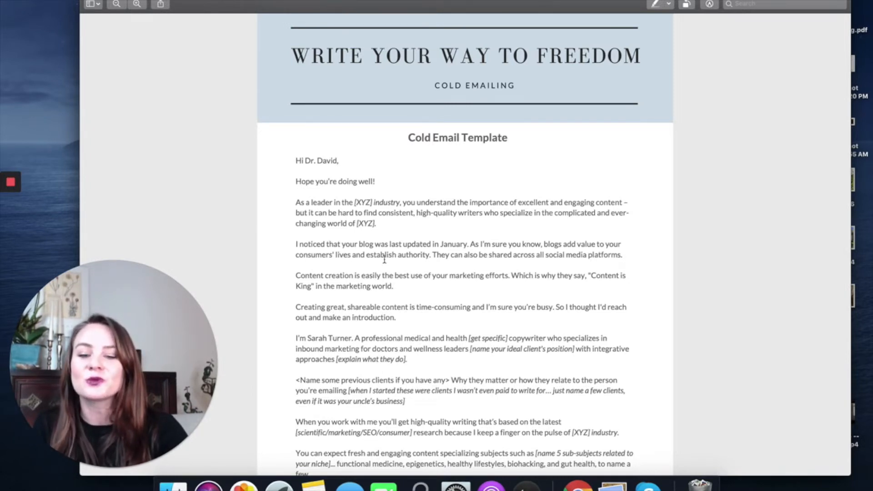
Scroll through the content creation and 'Creating great, shareable content' paragraphs.
scroll(down, 3)
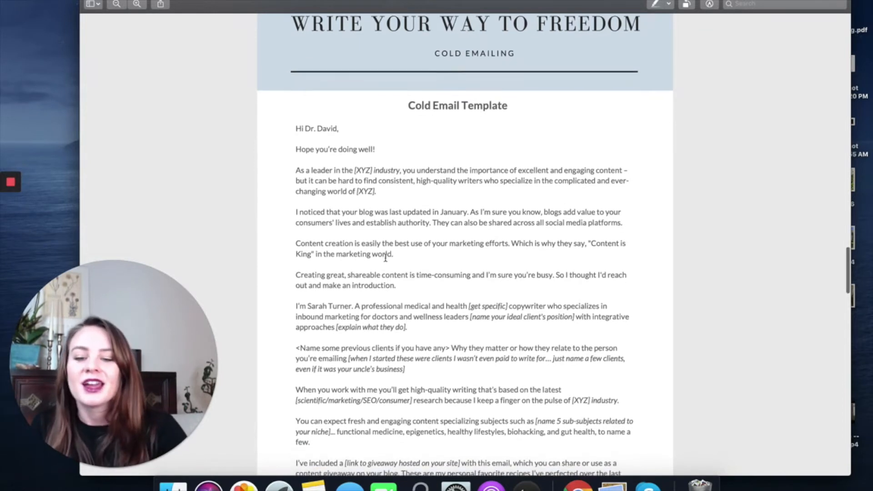
scroll(down, 3)
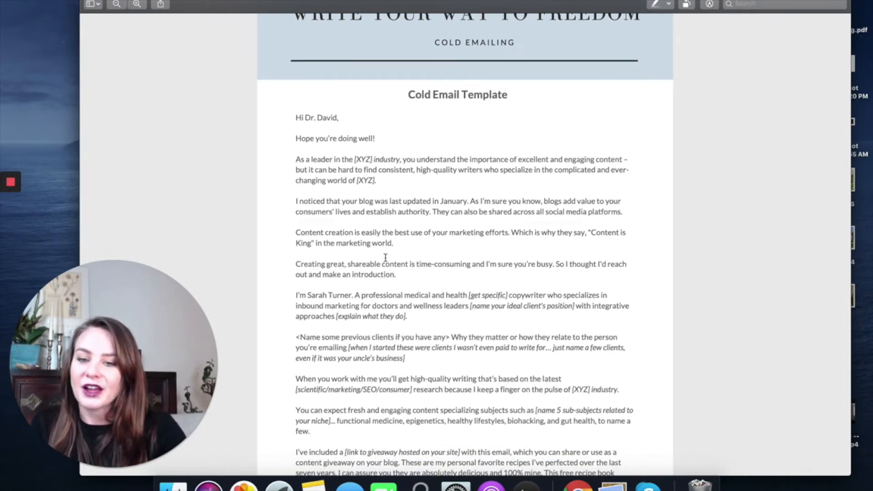
mouse_move(428, 211)
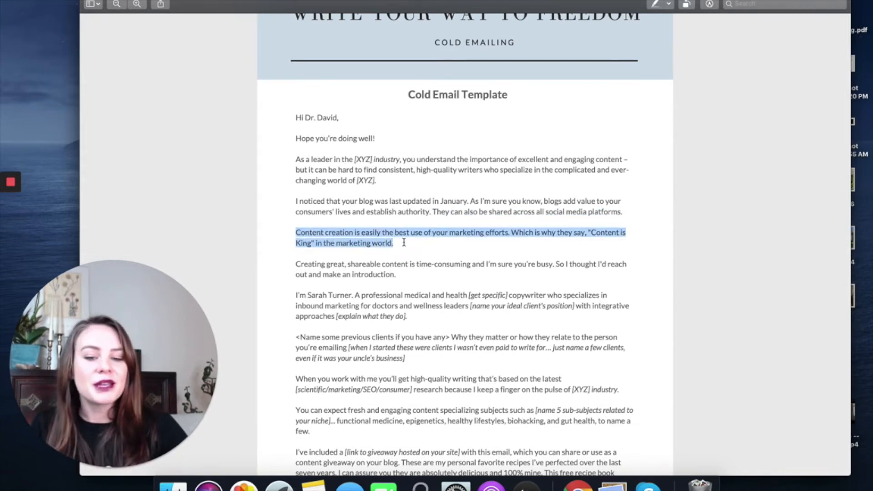
scroll(down, 3)
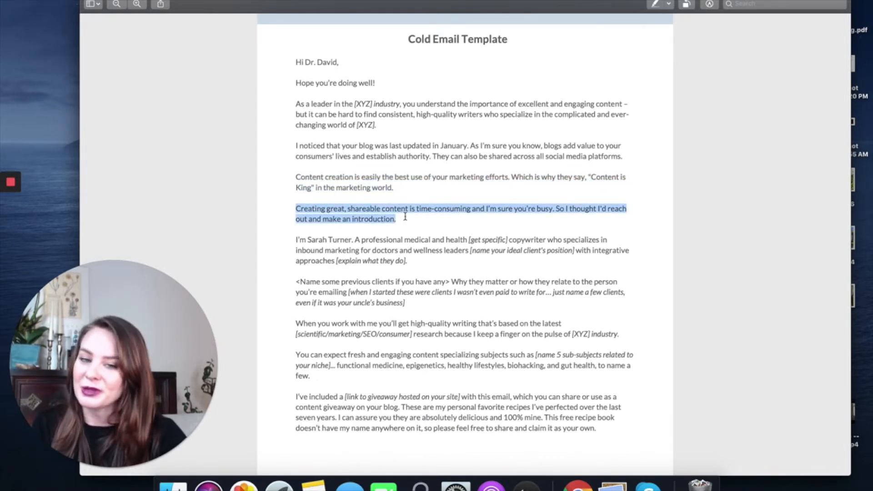
Scroll to the 'I'm Sarah Turner… copywriter' introduction and the previous-clients paragraph.
scroll(down, 3)
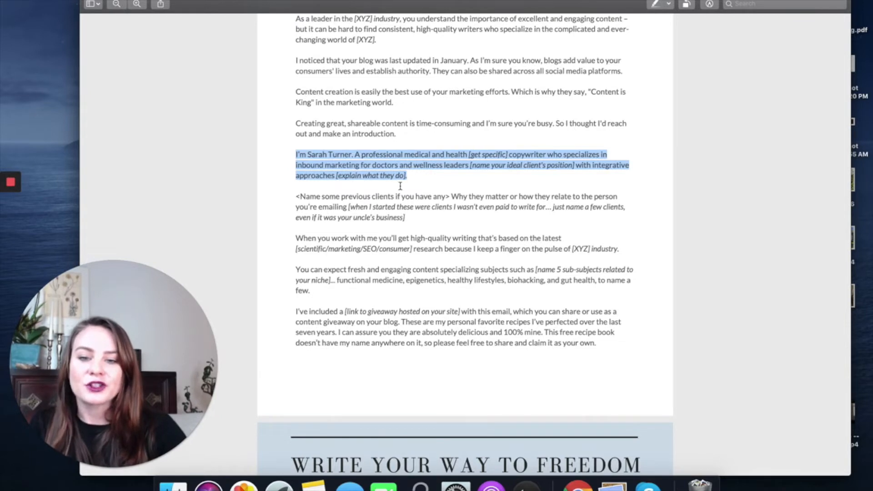
mouse_move(468, 167)
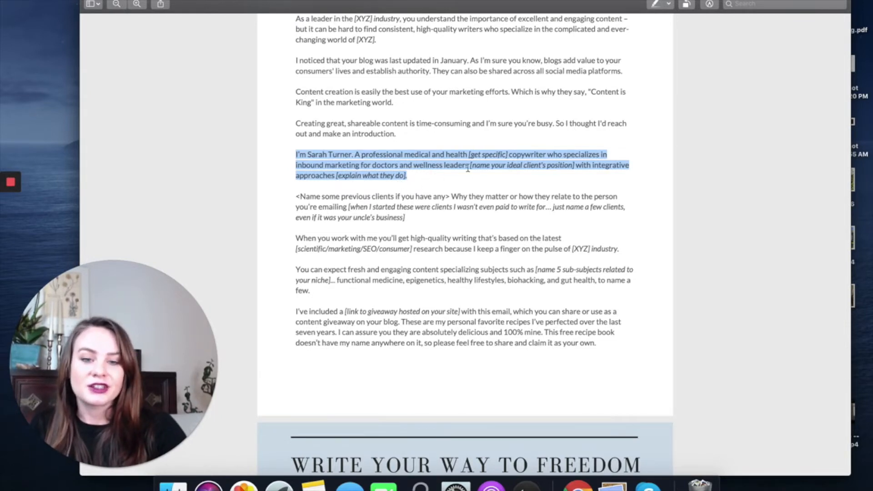
mouse_move(542, 188)
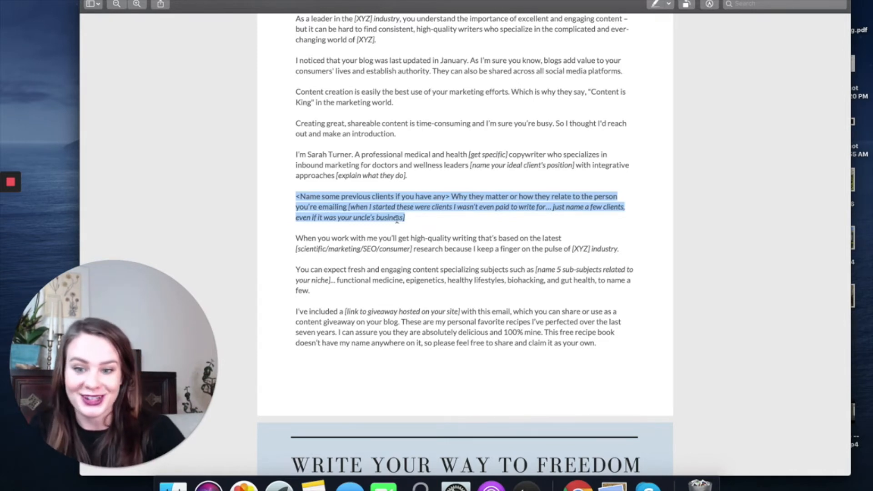
Scroll through the research paragraph to the free recipe book giveaway, clearing highlights.
scroll(down, 3)
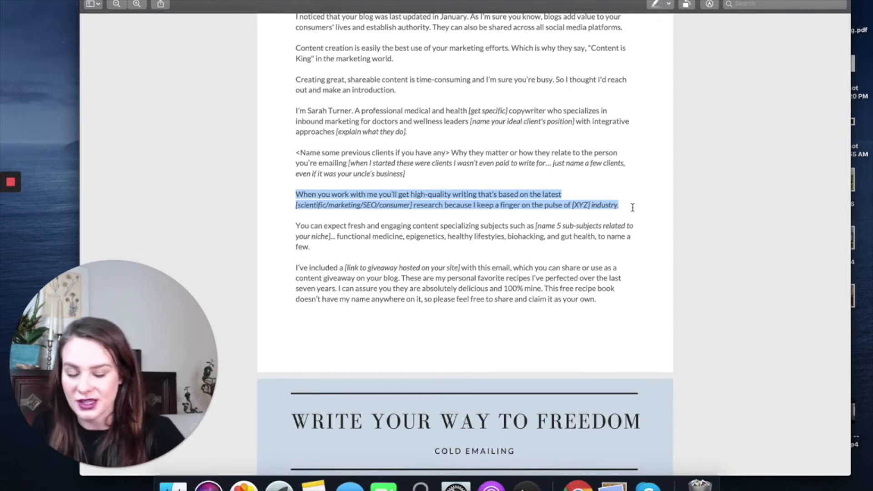
click(292, 226)
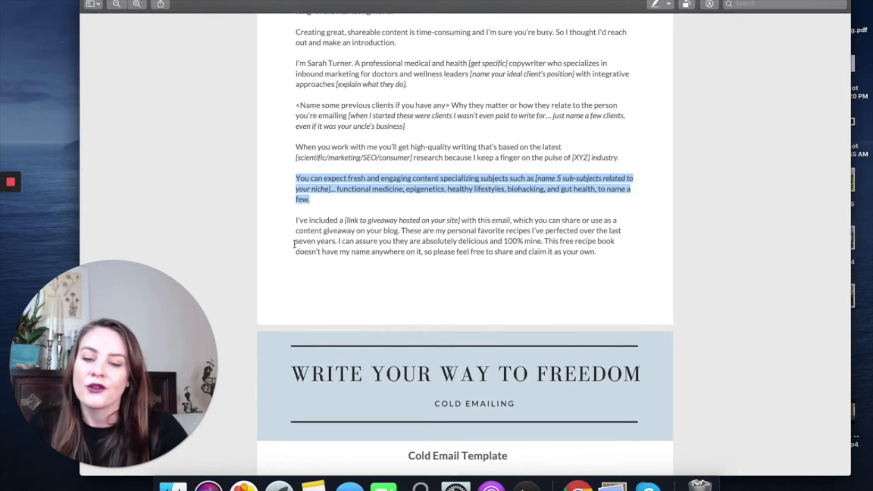
scroll(down, 3)
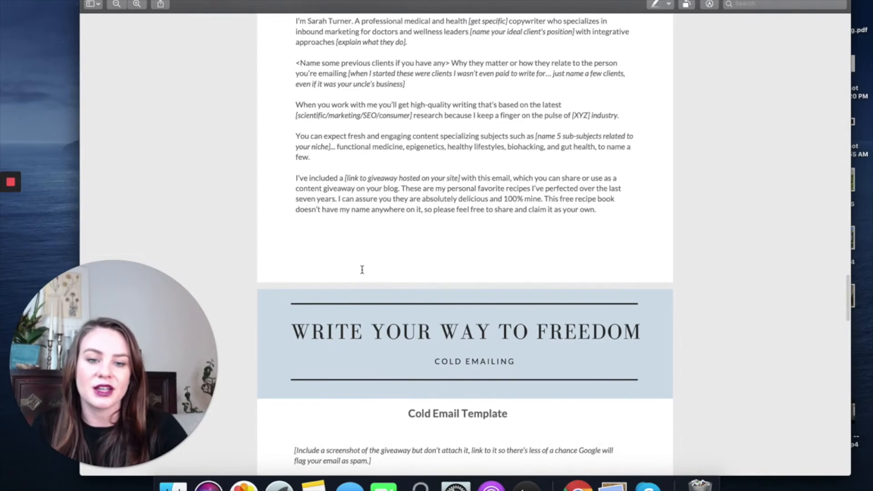
mouse_move(287, 192)
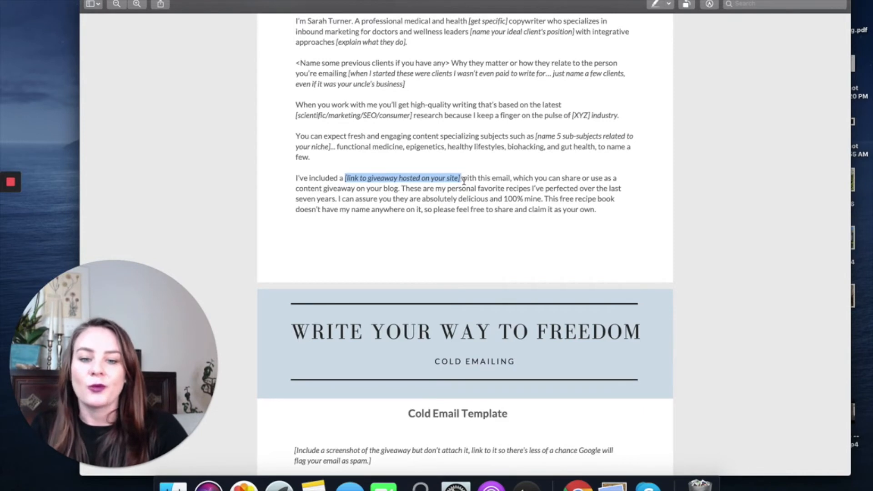
click(277, 209)
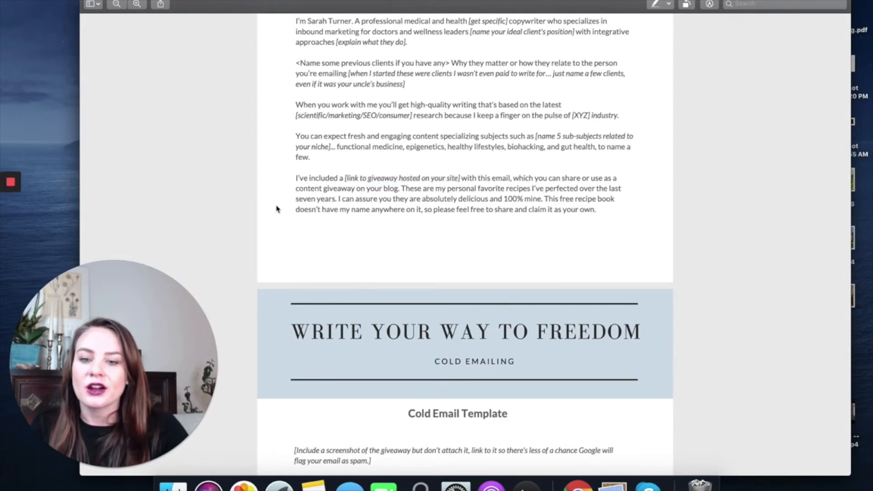
mouse_move(404, 194)
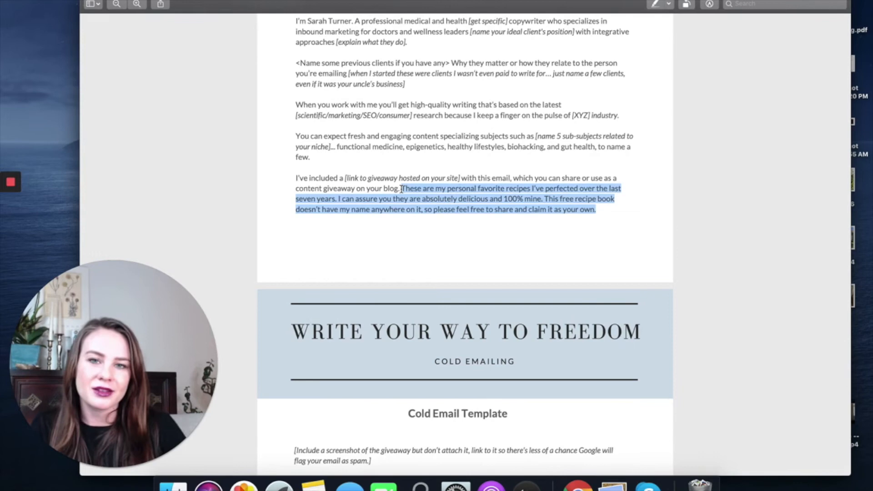
mouse_move(398, 269)
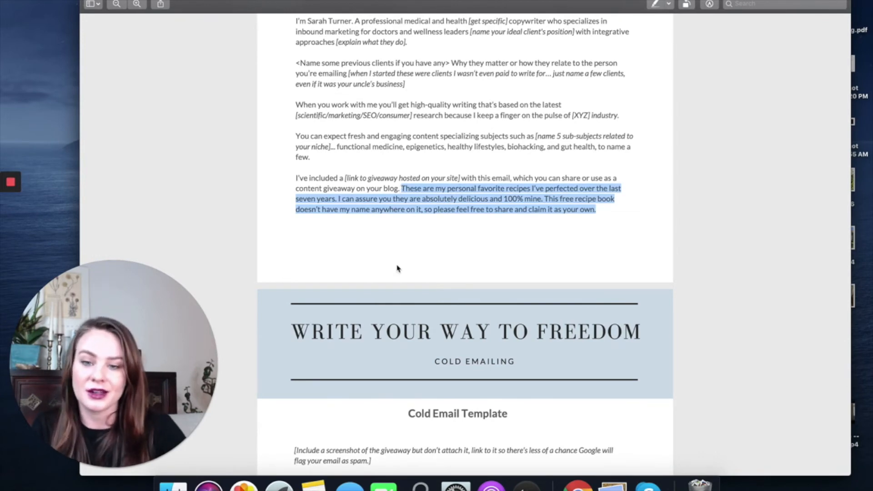
scroll(down, 3)
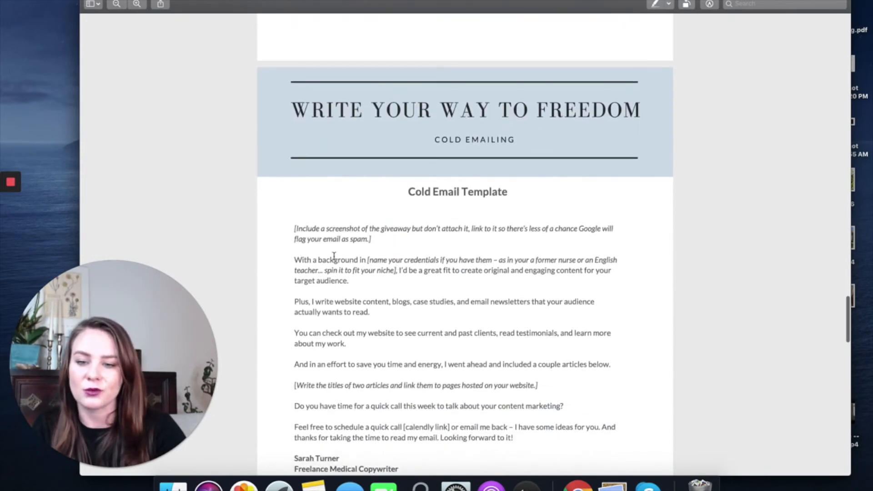
mouse_move(289, 228)
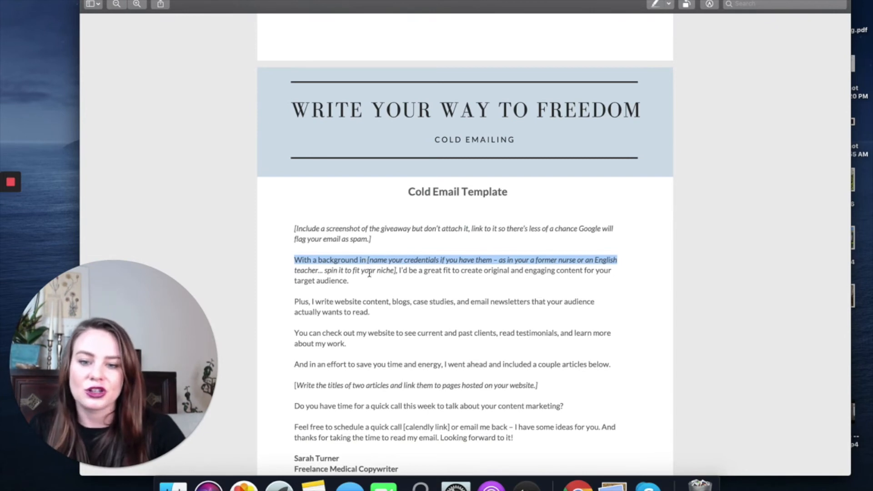
click(390, 270)
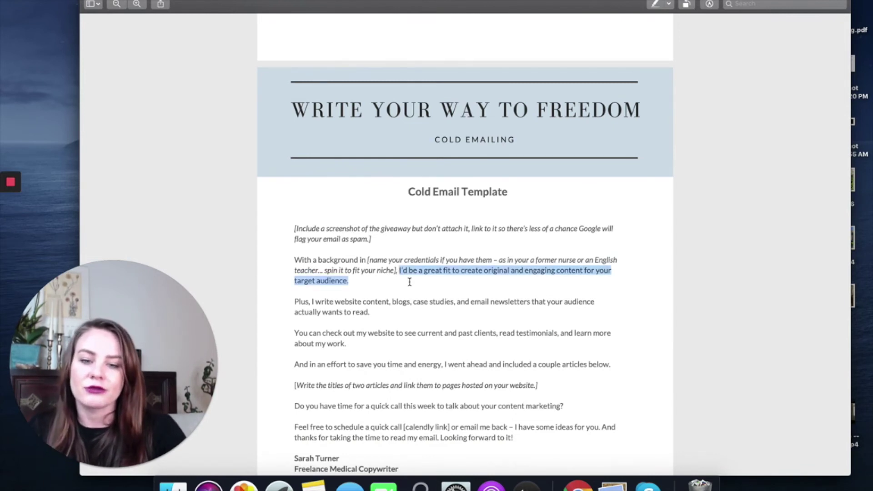
scroll(down, 3)
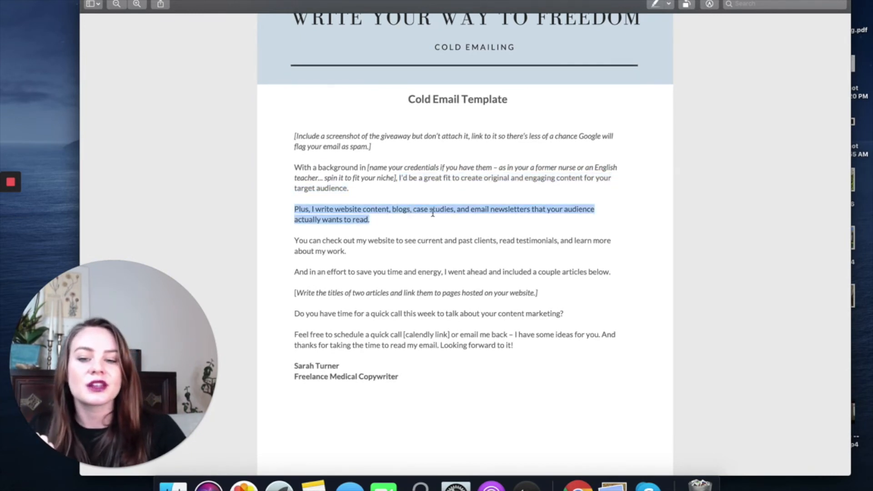
scroll(down, 3)
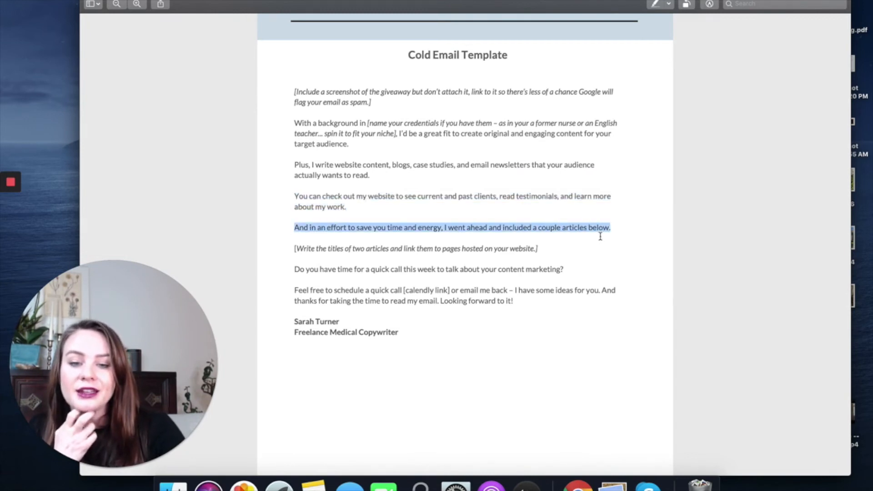
mouse_move(395, 265)
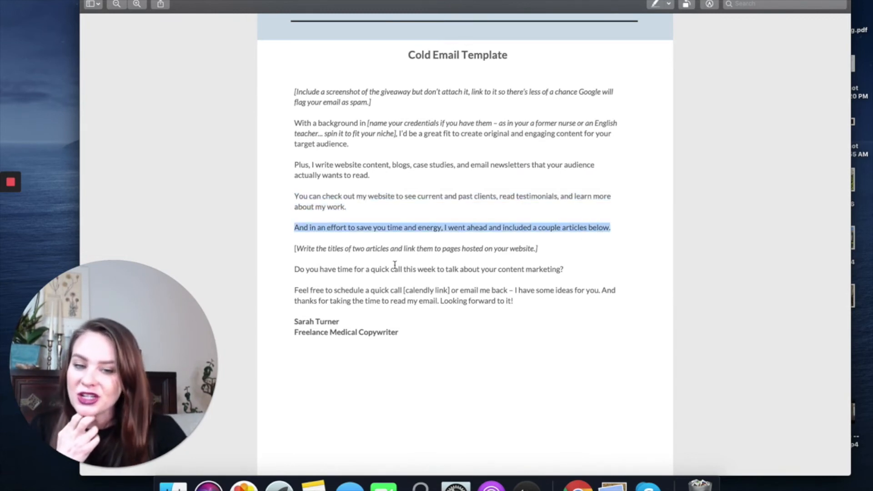
mouse_move(402, 278)
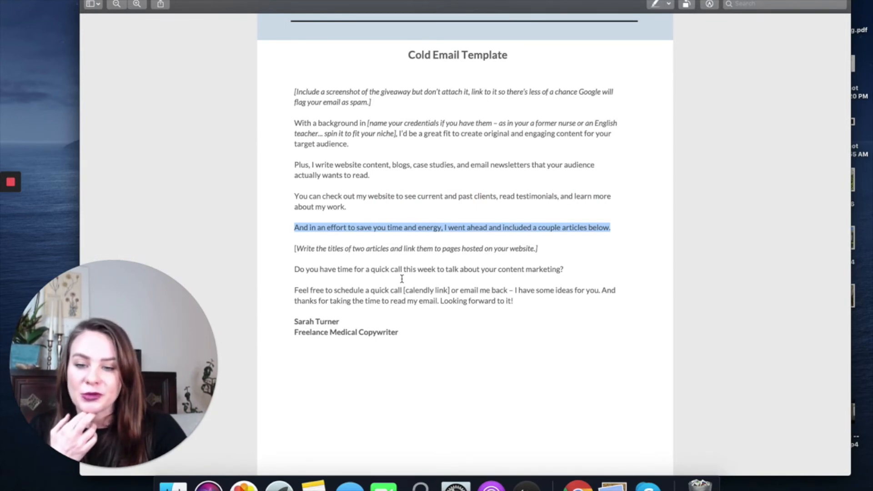
click(415, 248)
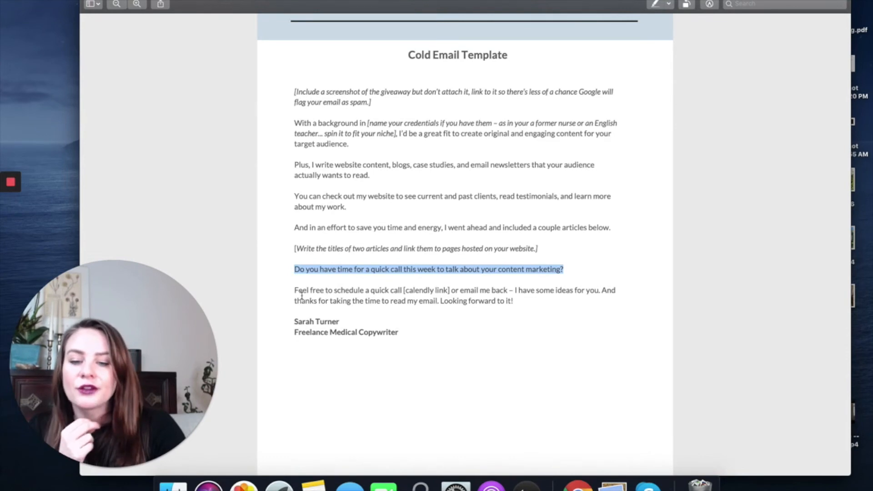
mouse_move(478, 317)
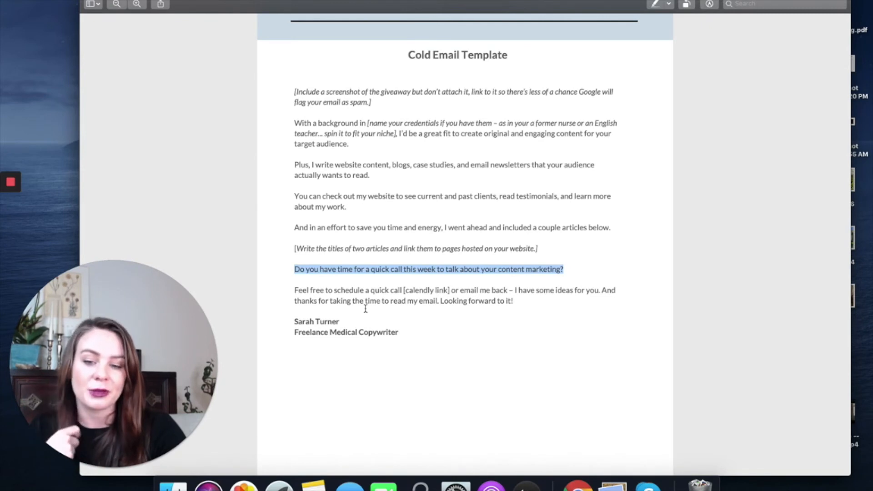
mouse_move(345, 318)
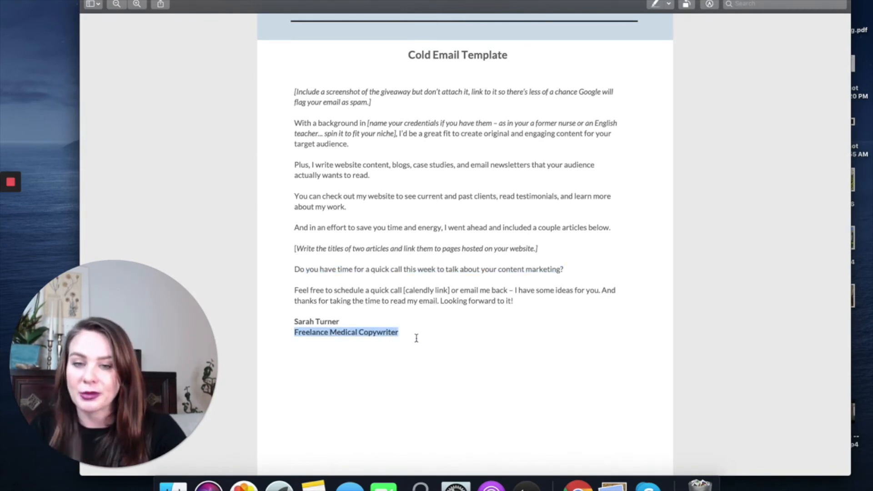
scroll(up, 3)
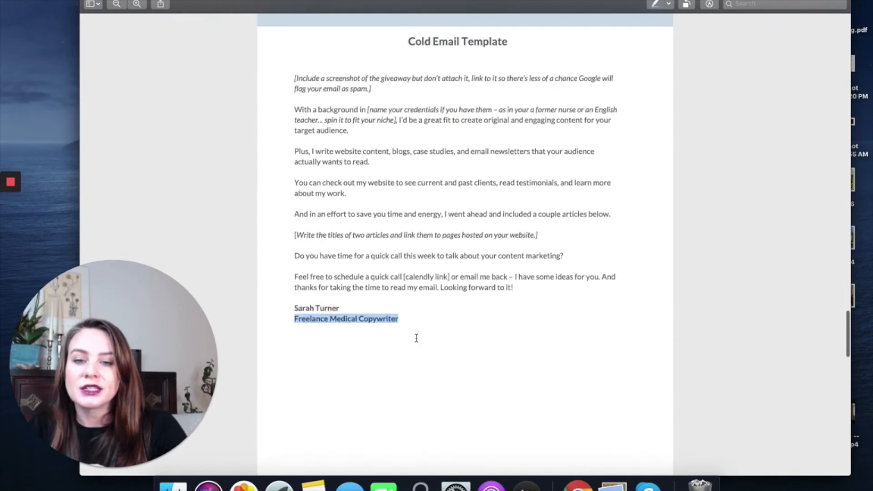
scroll(up, 3)
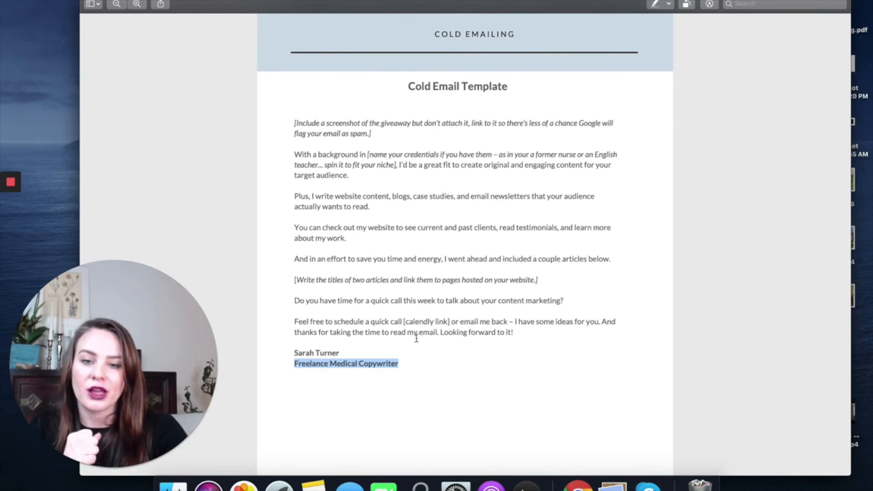
scroll(up, 3)
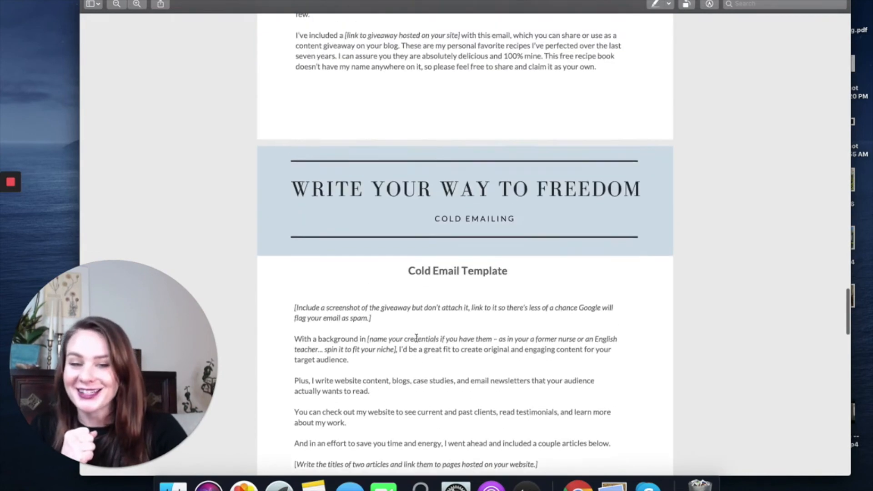
scroll(up, 3)
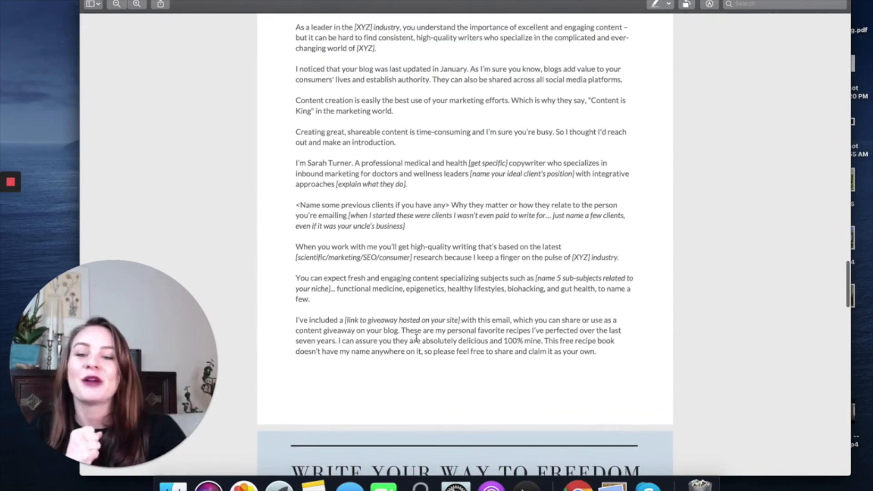
scroll(down, 3)
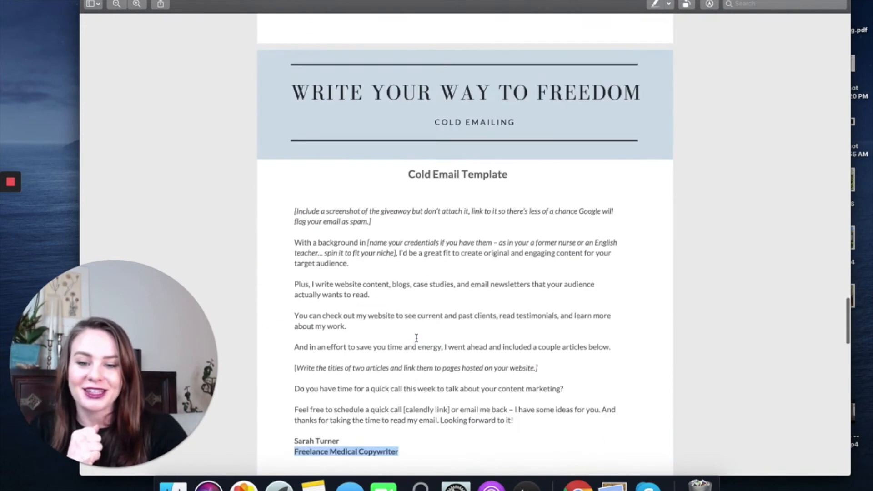
scroll(down, 3)
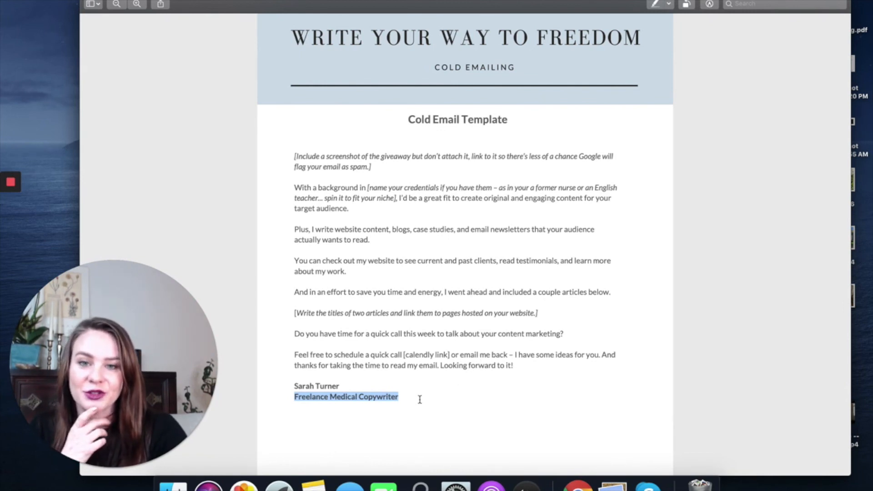
mouse_move(101, 220)
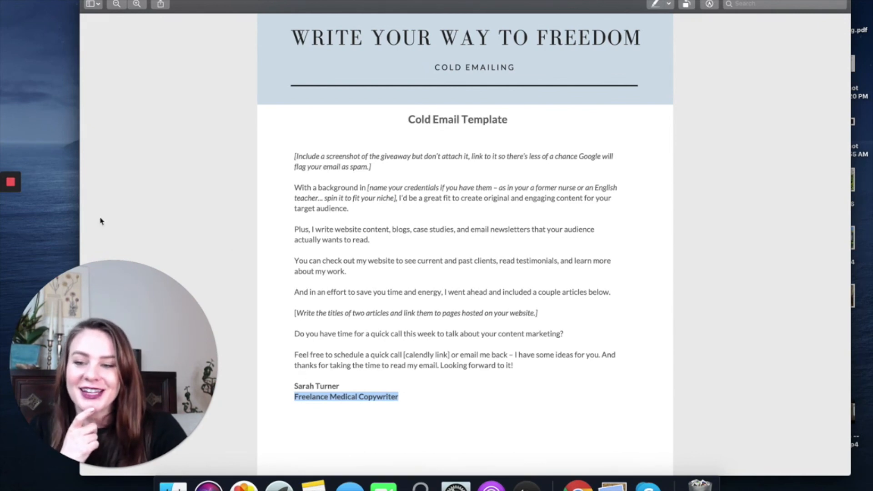